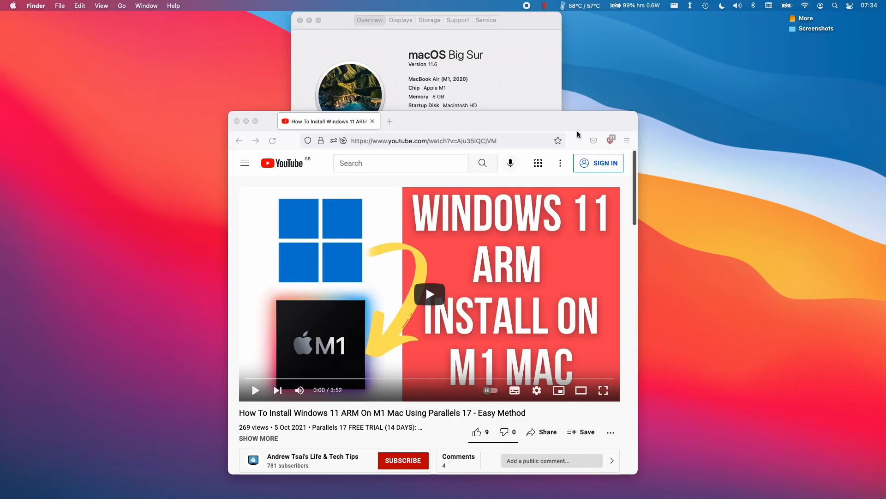
mouse_move(645, 188)
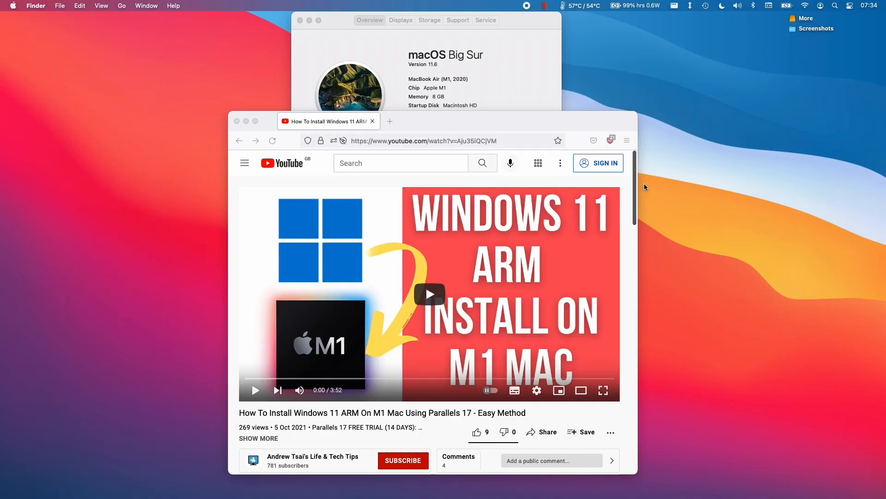
mouse_move(644, 186)
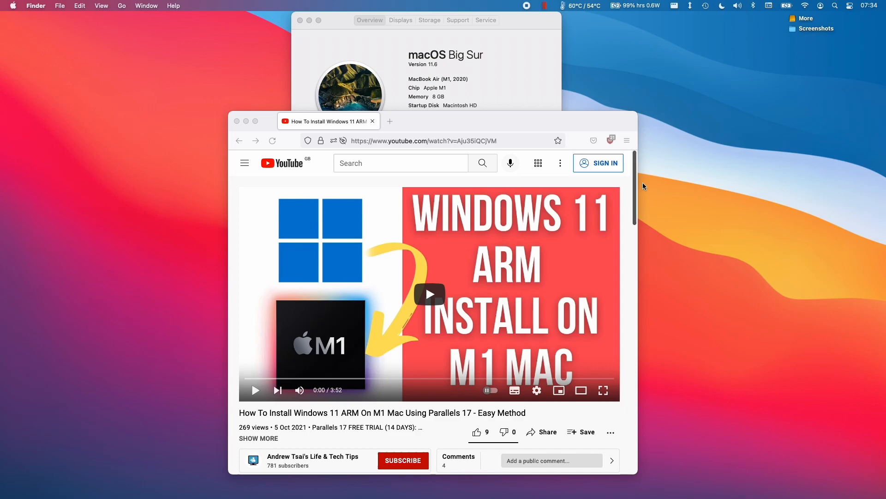
mouse_move(658, 189)
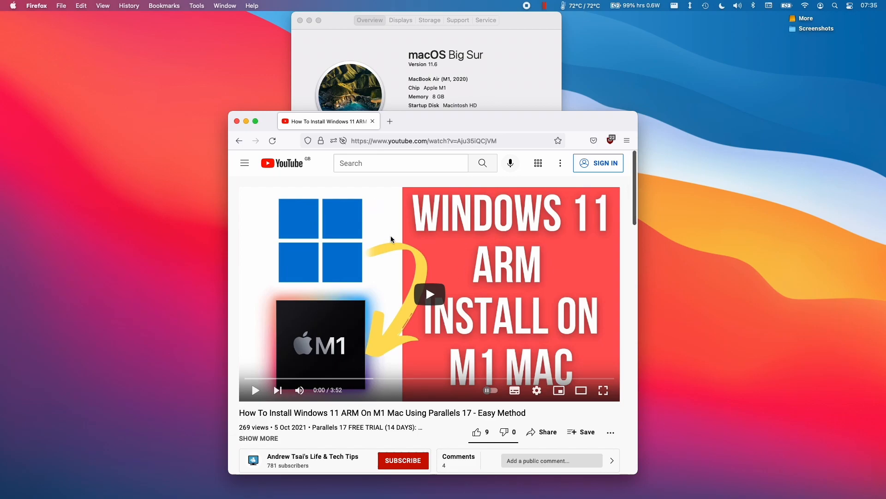
mouse_move(635, 200)
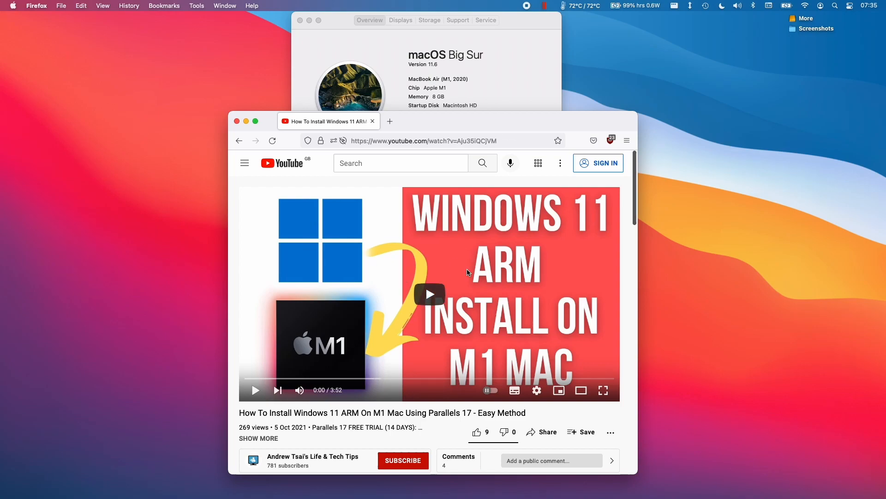
mouse_move(460, 242)
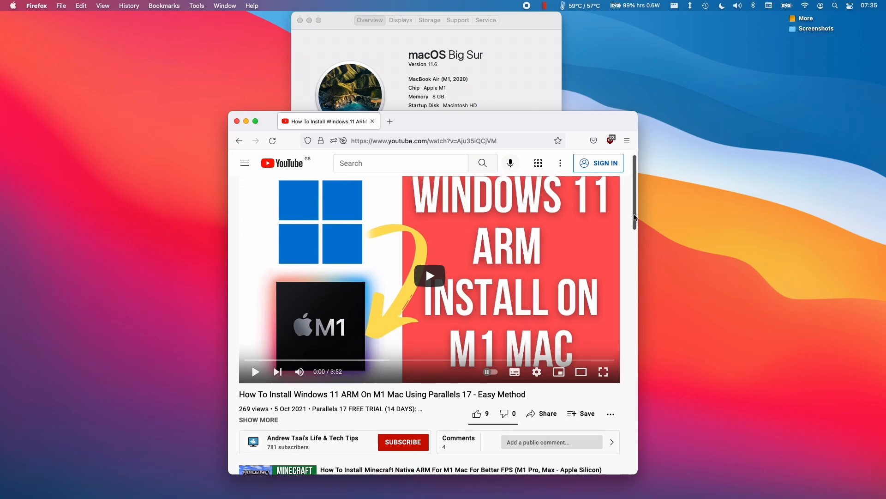
Launch the Microsoft Store from the Start menu inside the Windows 11 VM.
scroll("down", 3)
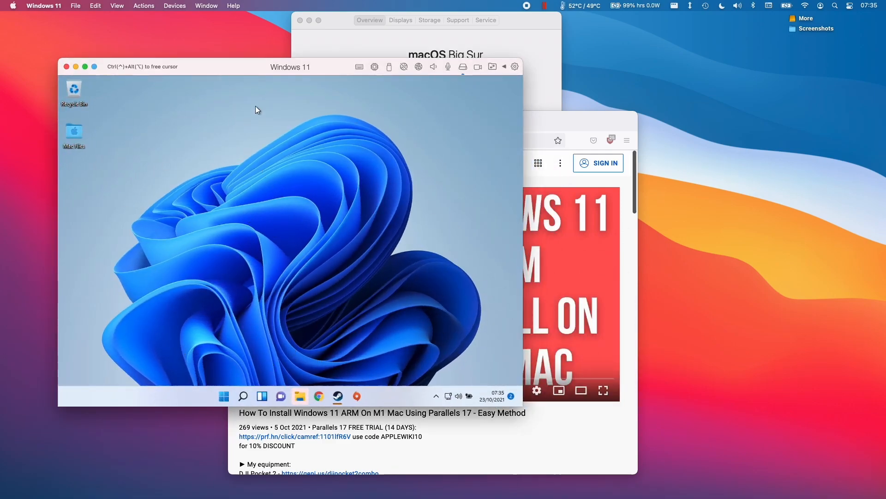
mouse_move(313, 298)
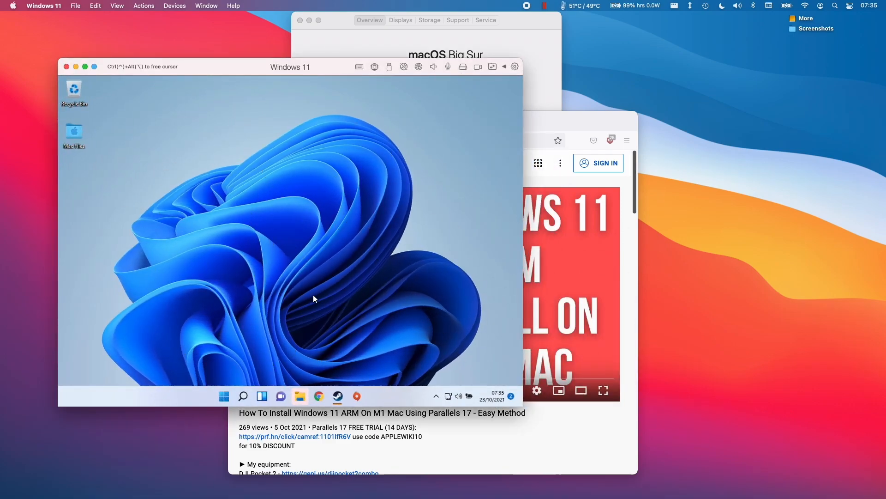
mouse_move(237, 382)
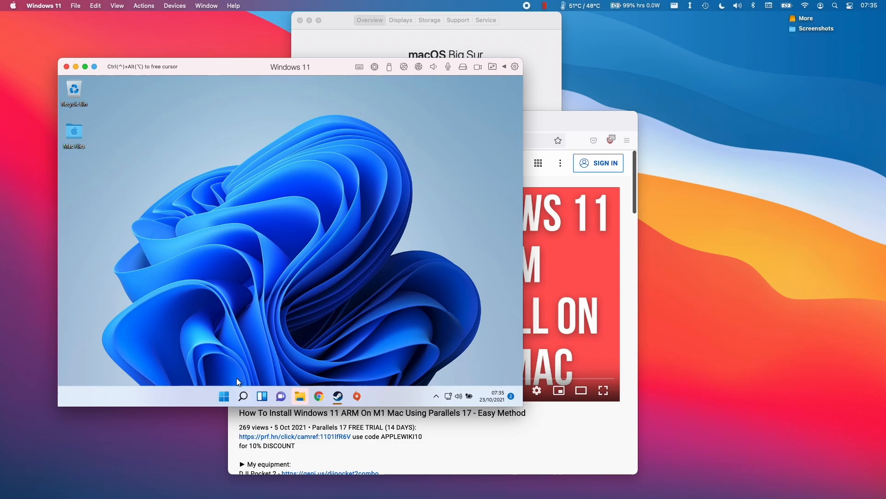
mouse_move(304, 175)
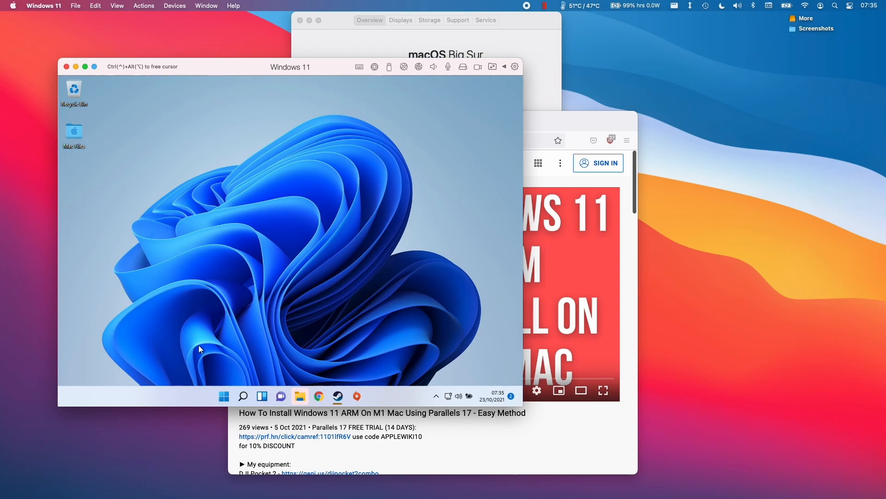
mouse_move(233, 391)
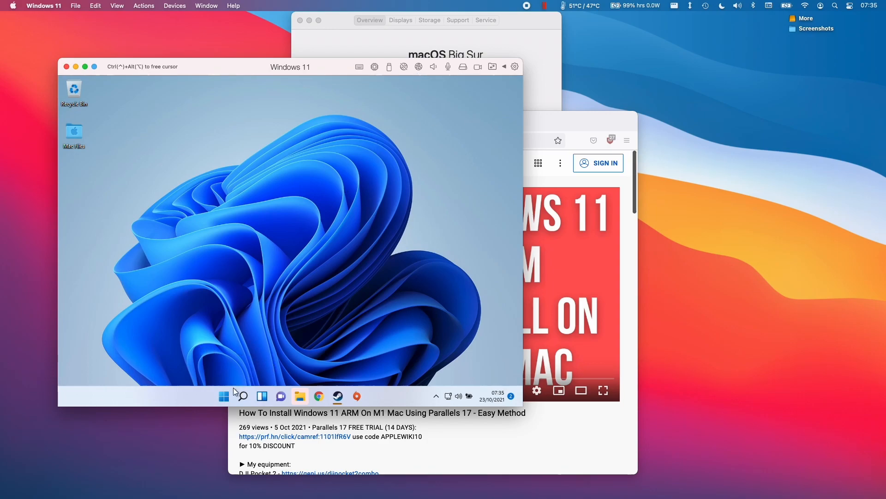
left_click(223, 396)
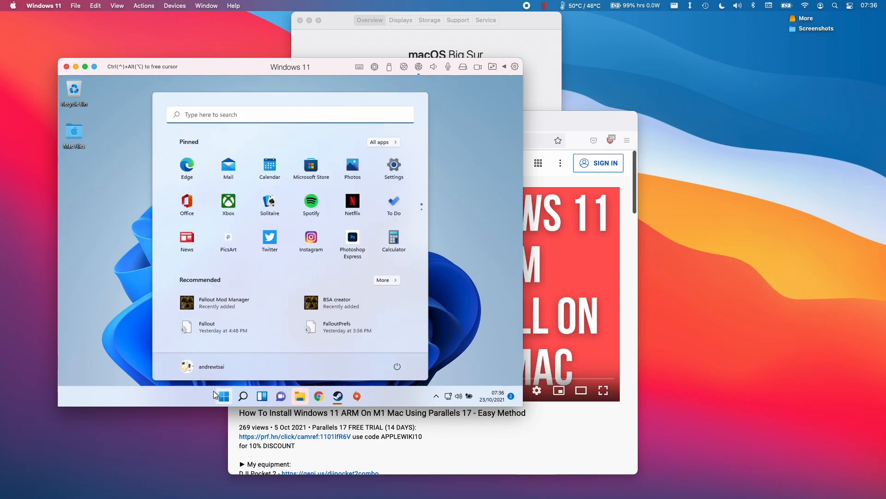
left_click(222, 396)
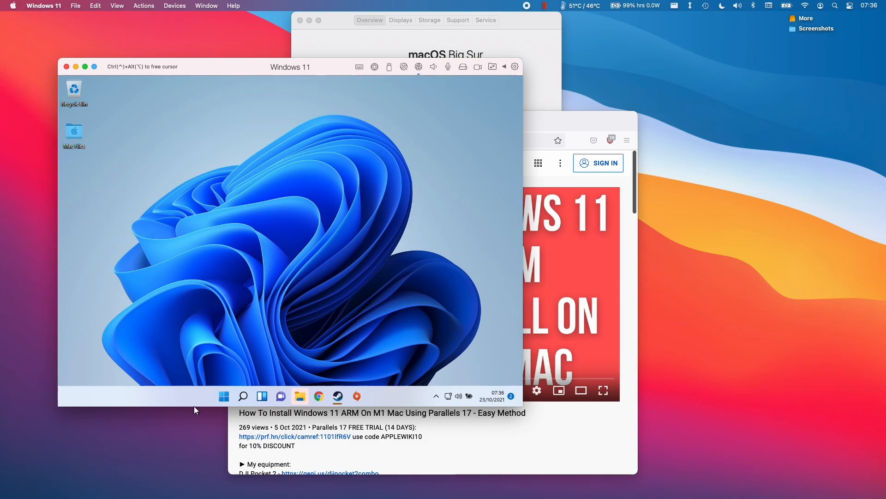
left_click(223, 396)
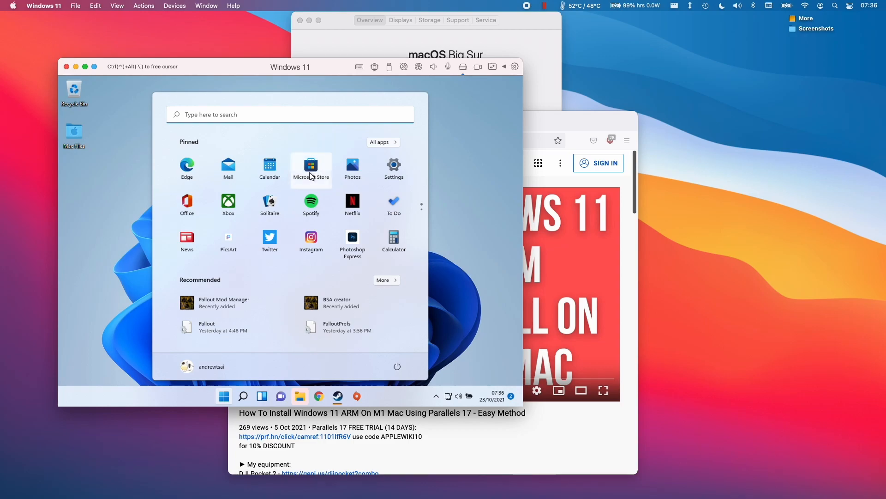
left_click(310, 167)
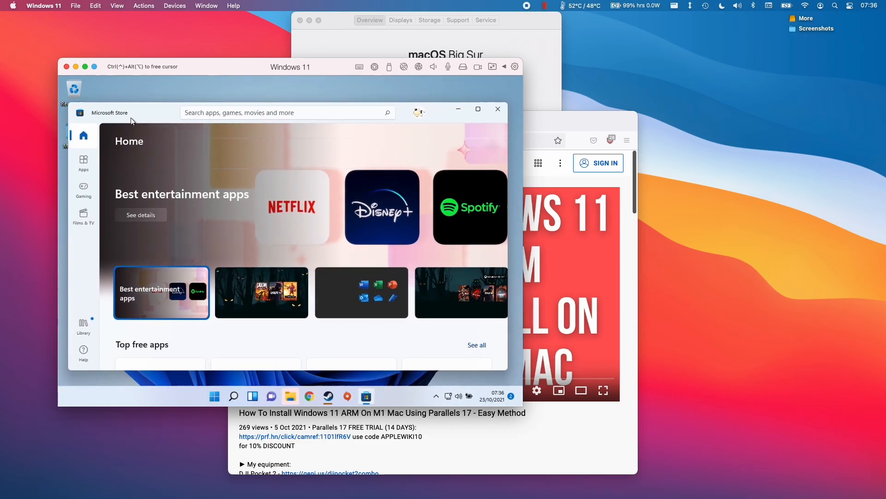
Search the store for 'minecraft' and start installing Minecraft for Windows 10 from its product page.
left_click(283, 111)
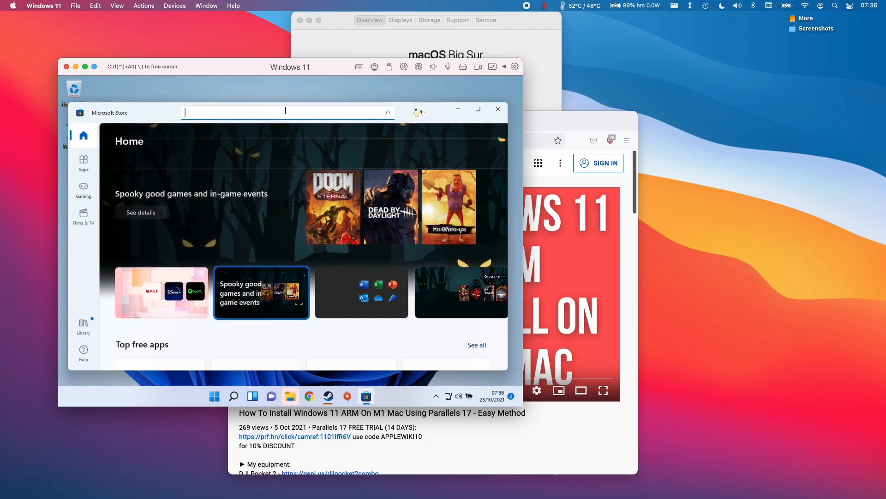
type("minecraft")
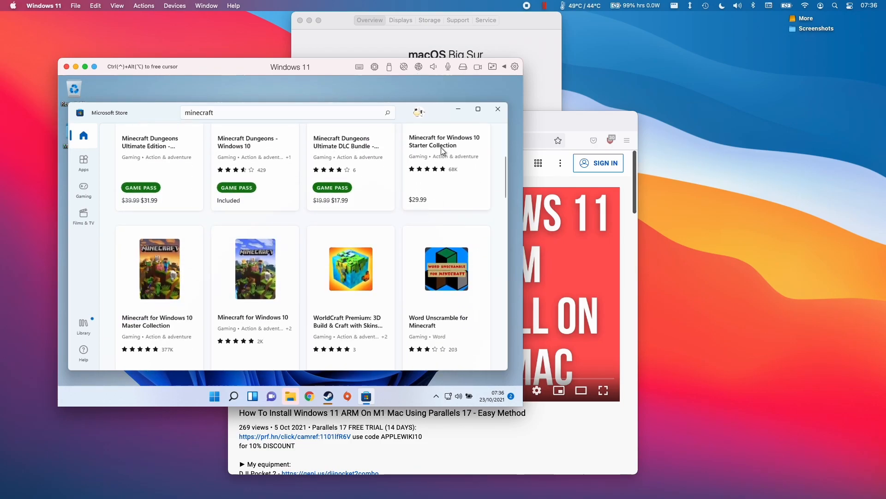
scroll("down", 3)
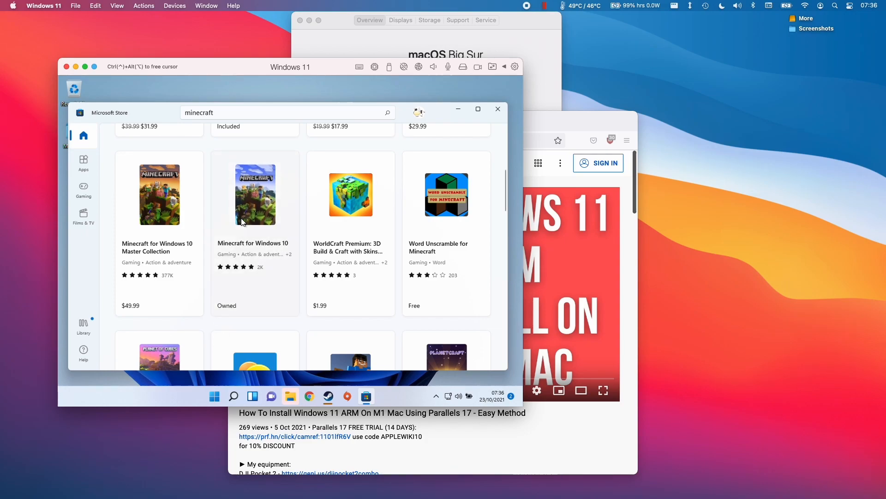
left_click(255, 195)
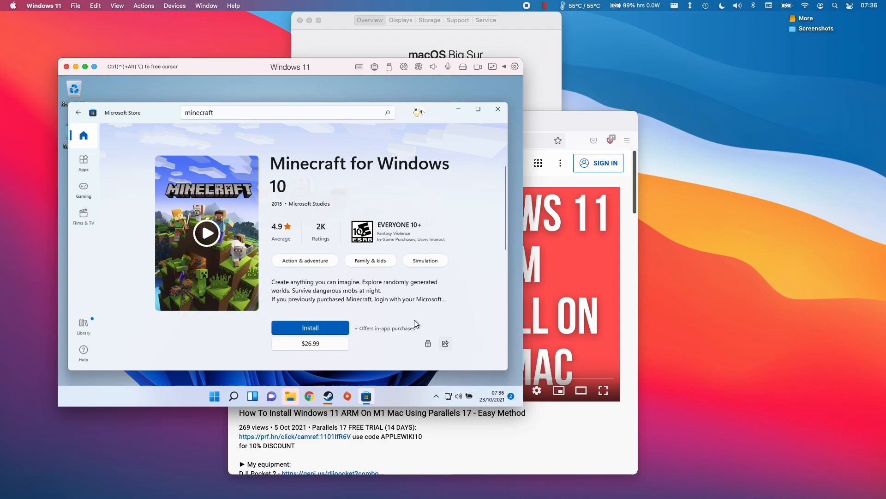
left_click(310, 326)
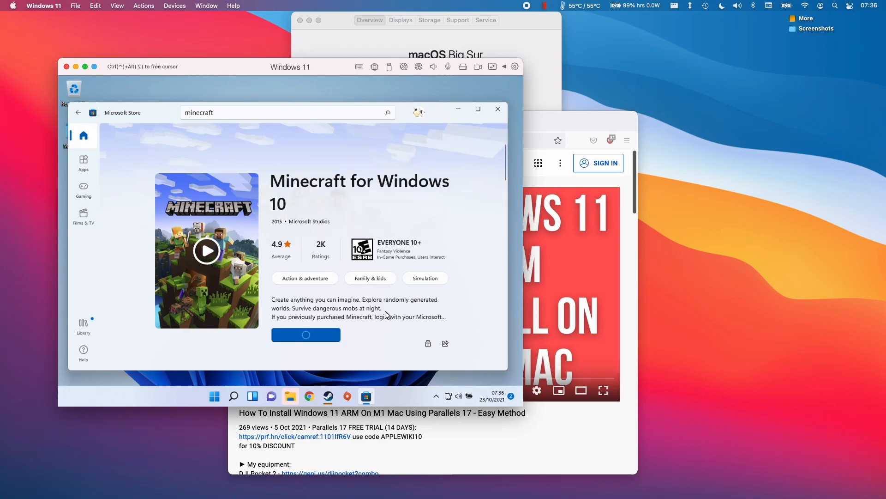
left_click(306, 334)
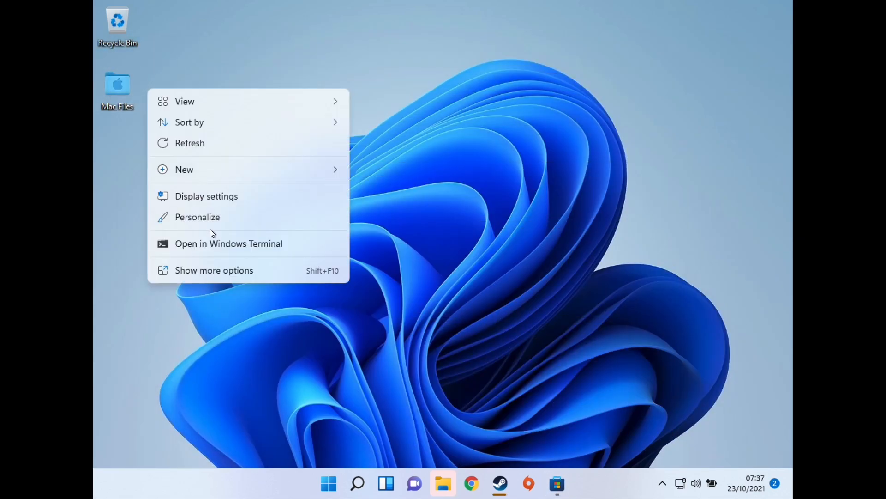
Change the VM's display resolution to 1920 × 1080 in System > Display and keep the change.
left_click(388, 227)
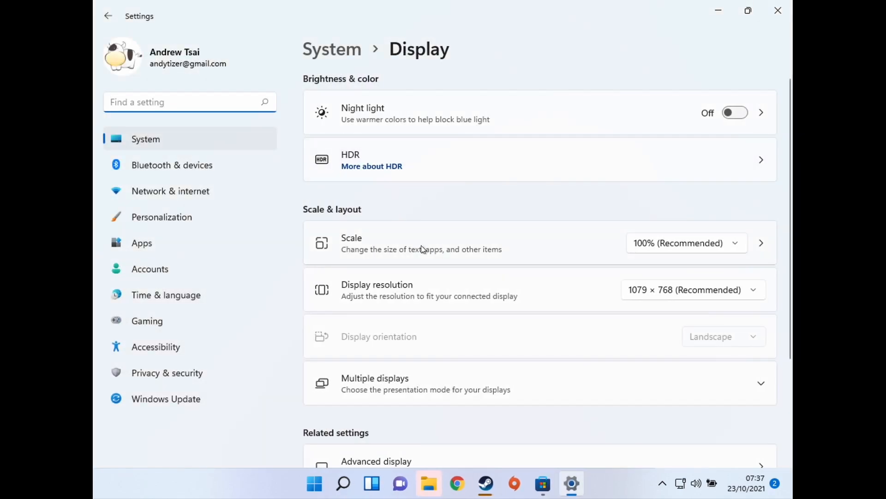
left_click(692, 289)
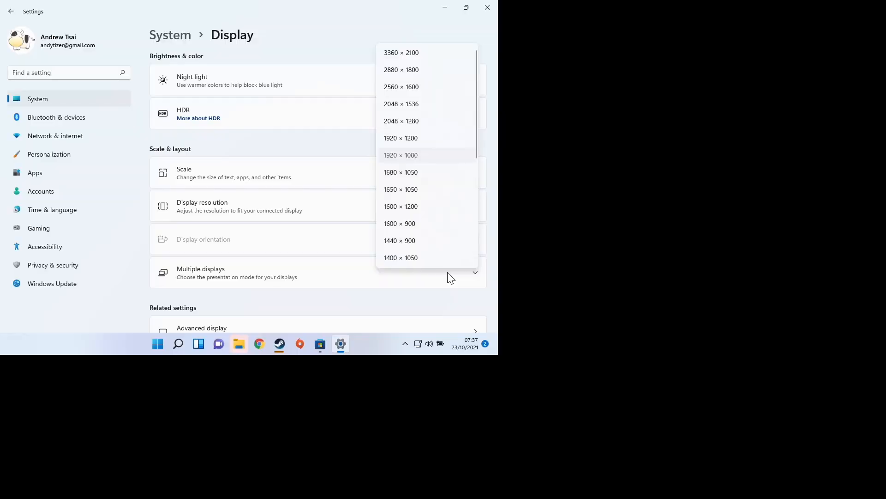
left_click(401, 155)
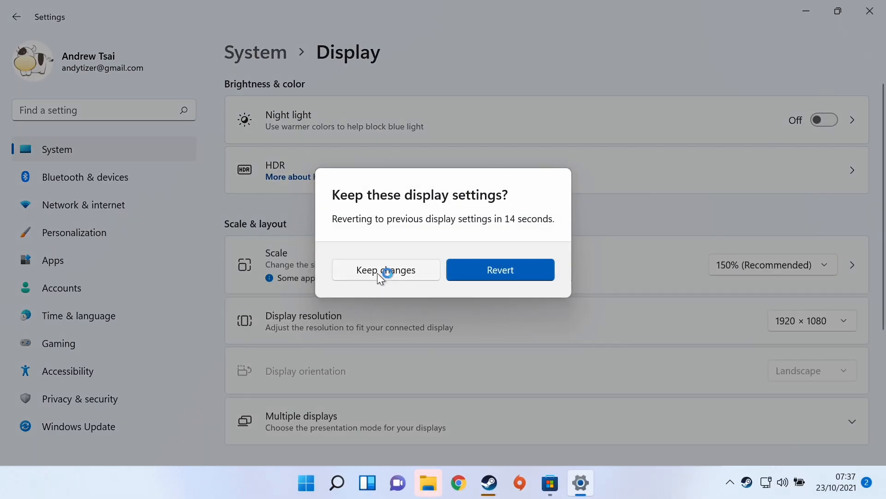
left_click(386, 269)
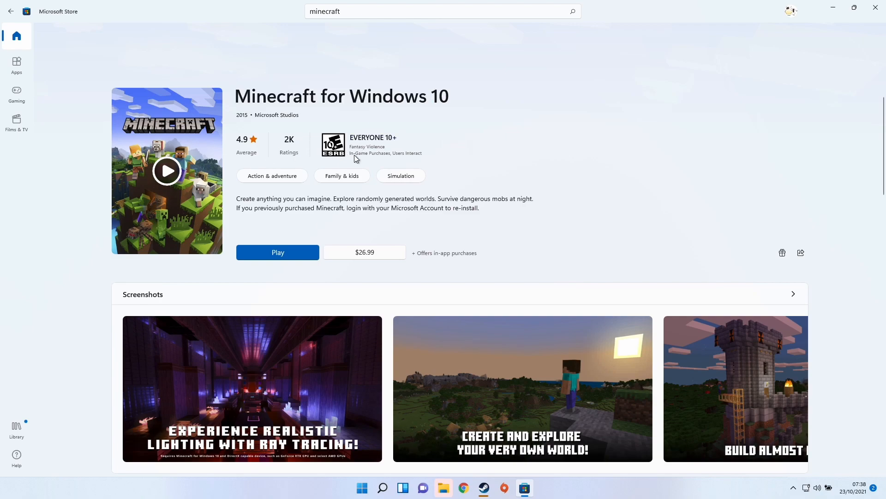
Play Minecraft from its store page and dismiss the Microsoft Account sign-in prompt.
left_click(278, 252)
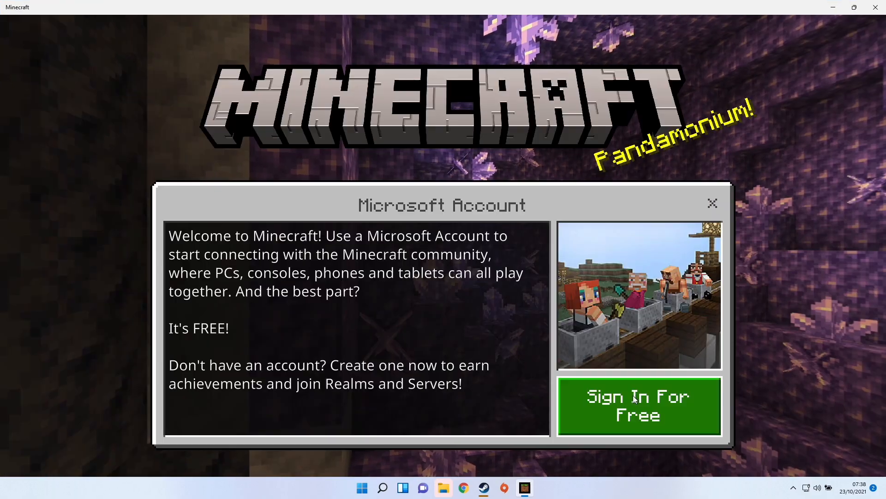
left_click(638, 405)
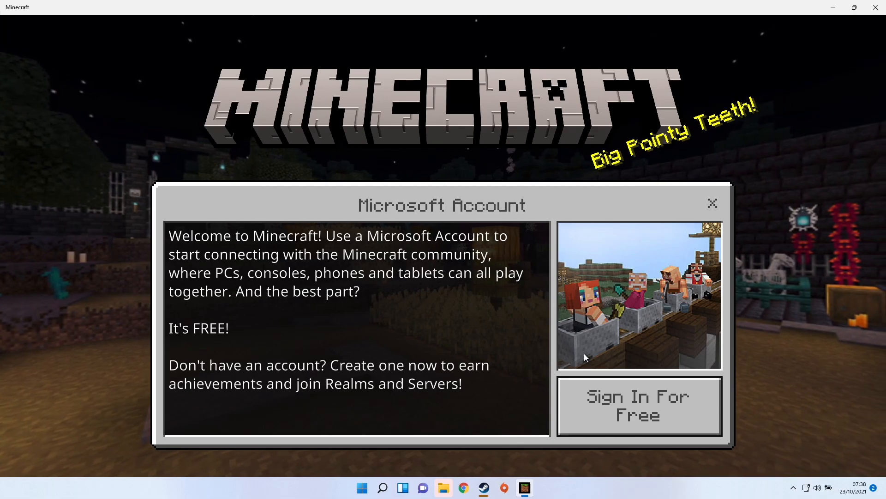
left_click(638, 406)
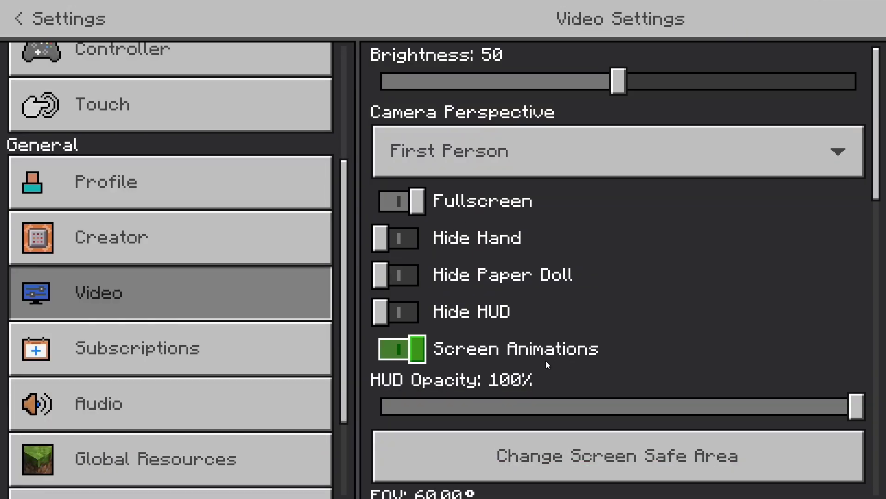
Return to the main menu, enter Play and browse the featured Servers list.
scroll("down", 3)
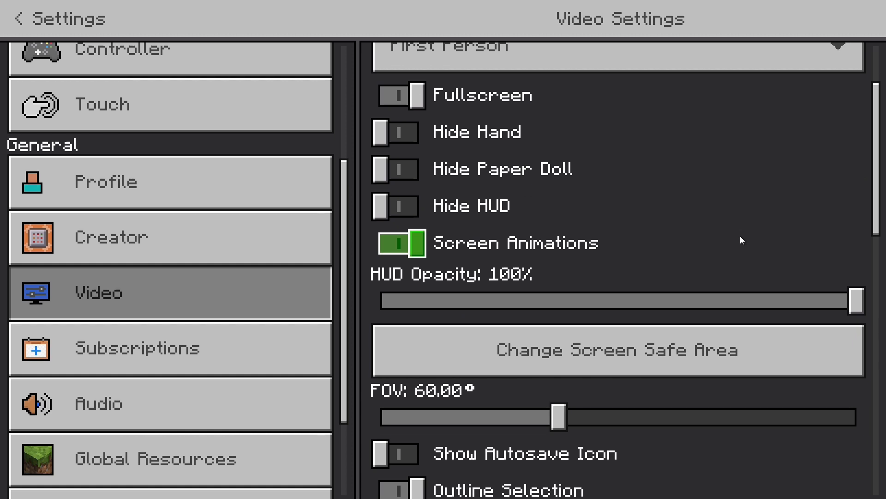
left_click(57, 18)
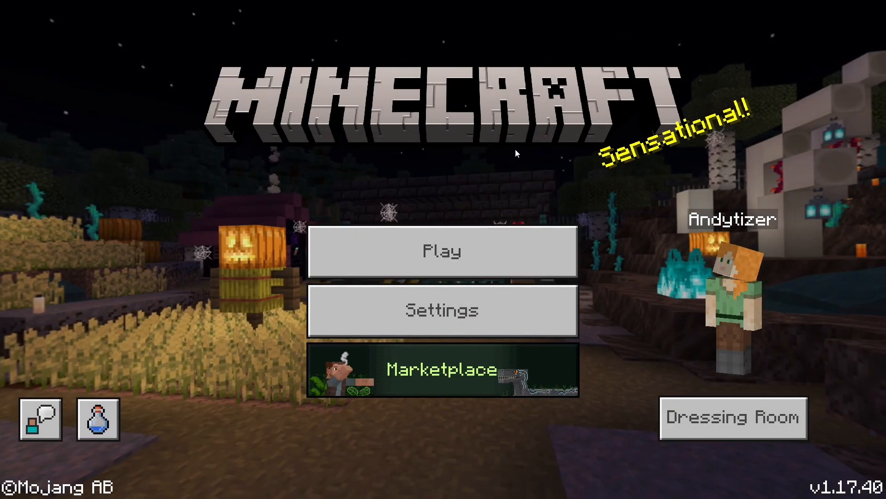
left_click(441, 251)
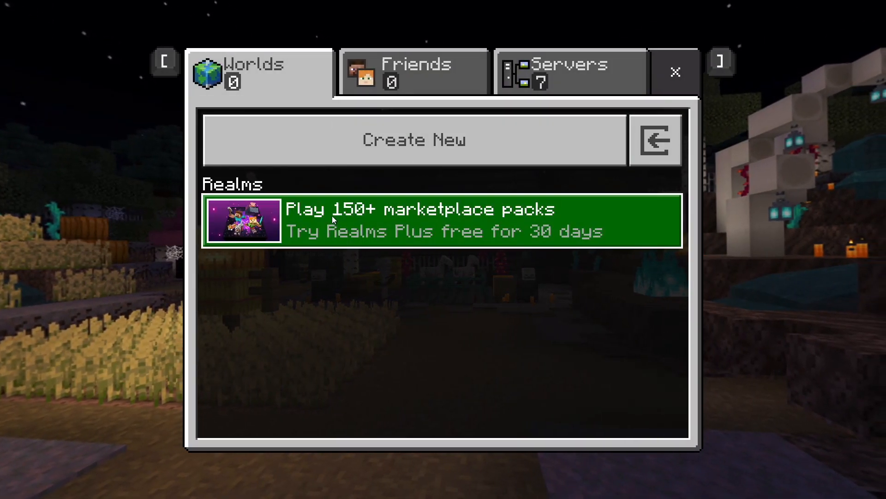
left_click(570, 72)
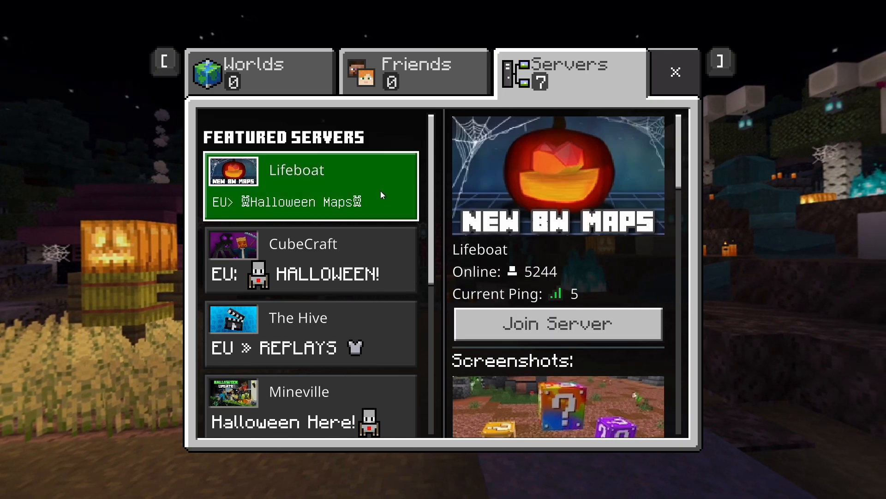
scroll("down", 3)
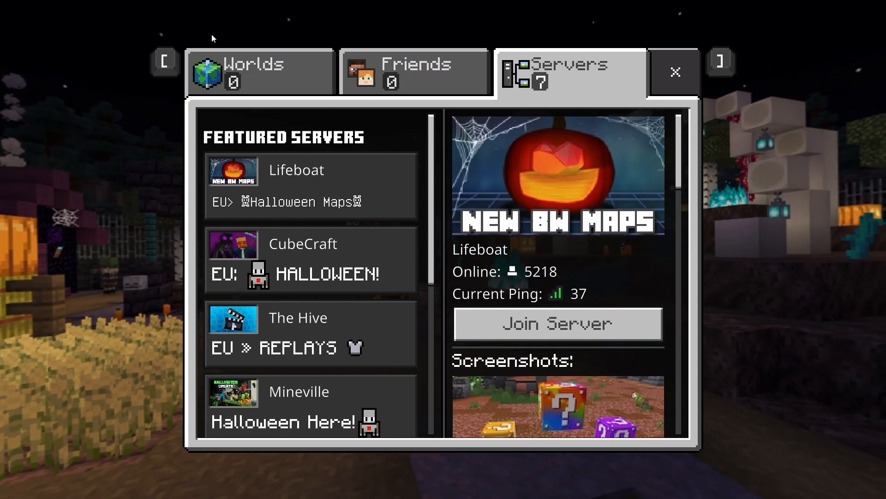
From the Worlds tab, create a new world with default settings and proceed past the online play notice.
left_click(260, 72)
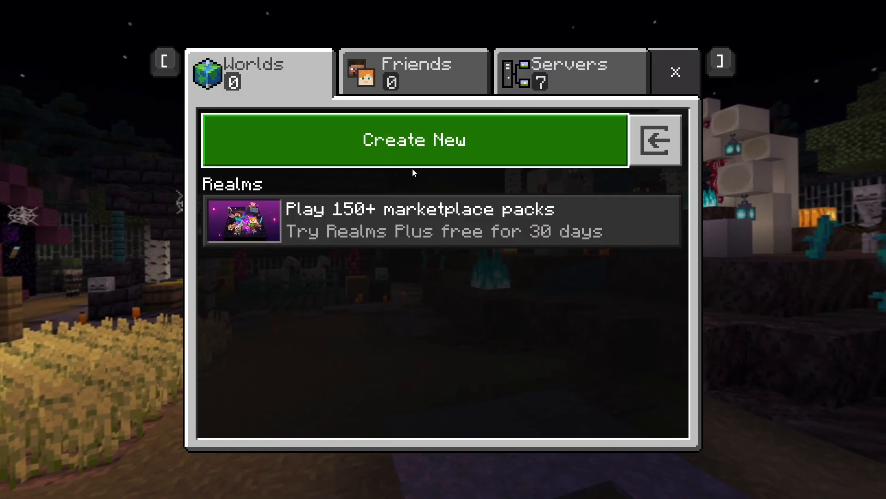
left_click(414, 140)
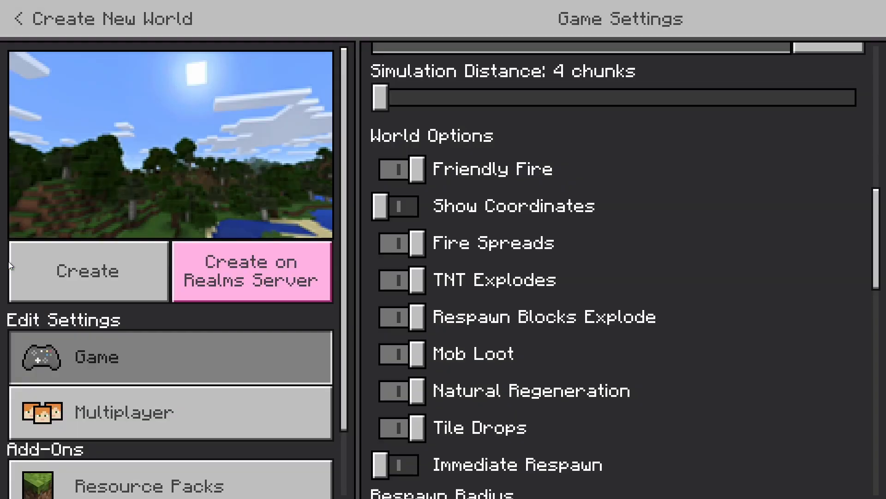
left_click(88, 270)
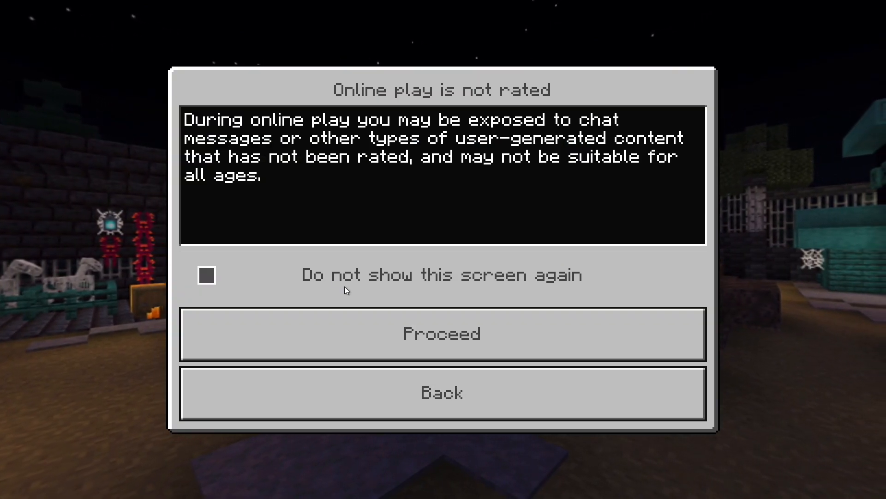
left_click(442, 333)
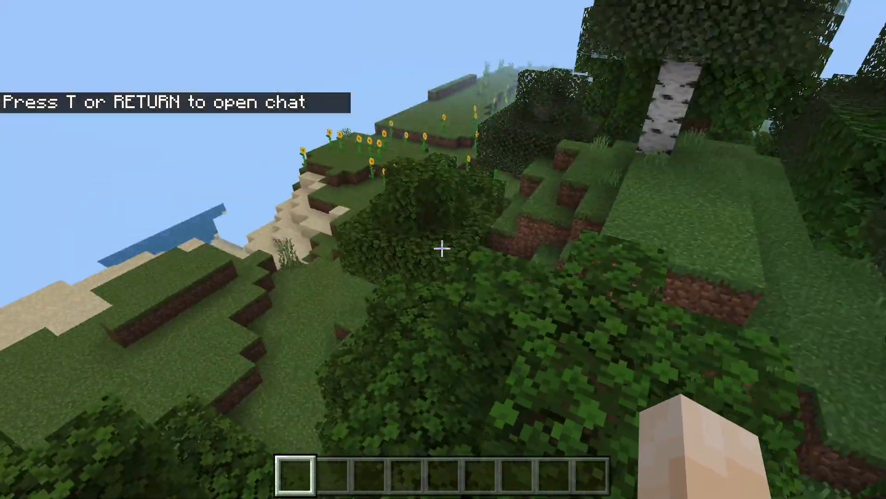
mouse_move(443, 247)
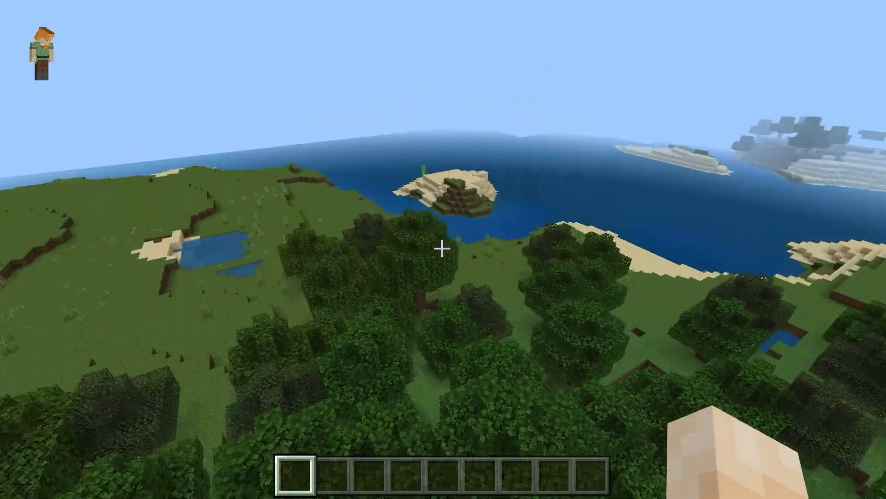
mouse_move(443, 248)
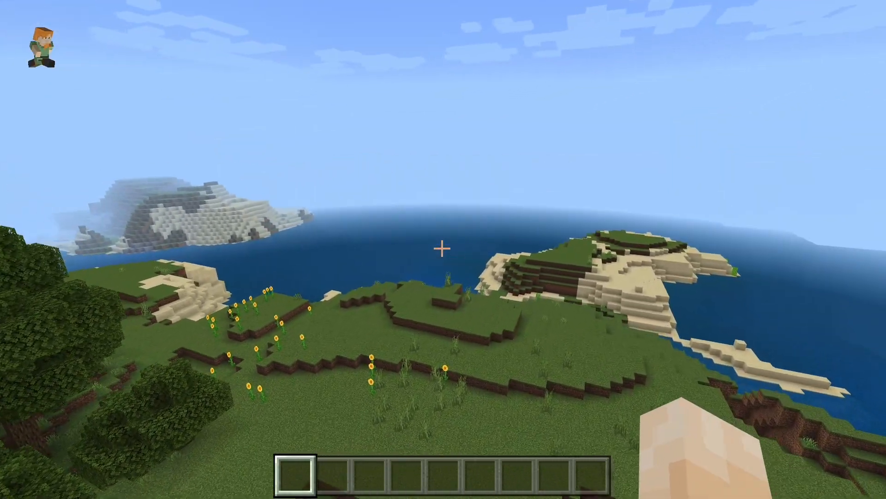
mouse_move(443, 249)
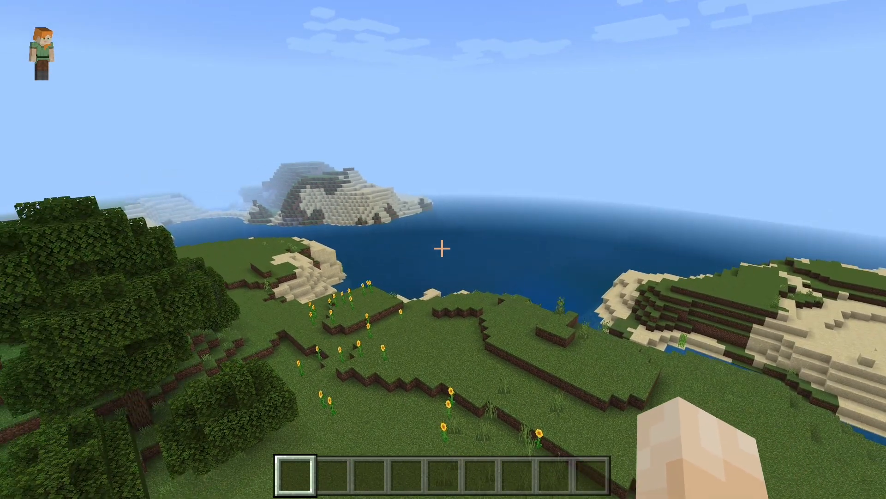
mouse_move(443, 250)
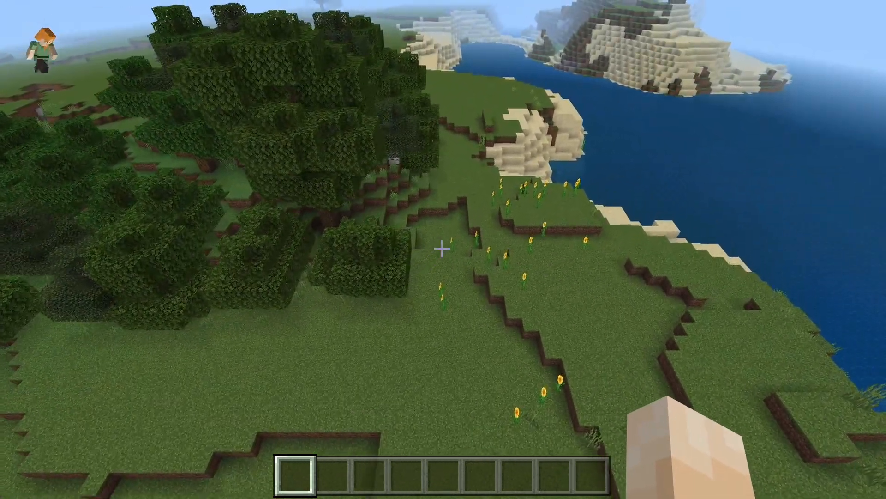
mouse_move(443, 249)
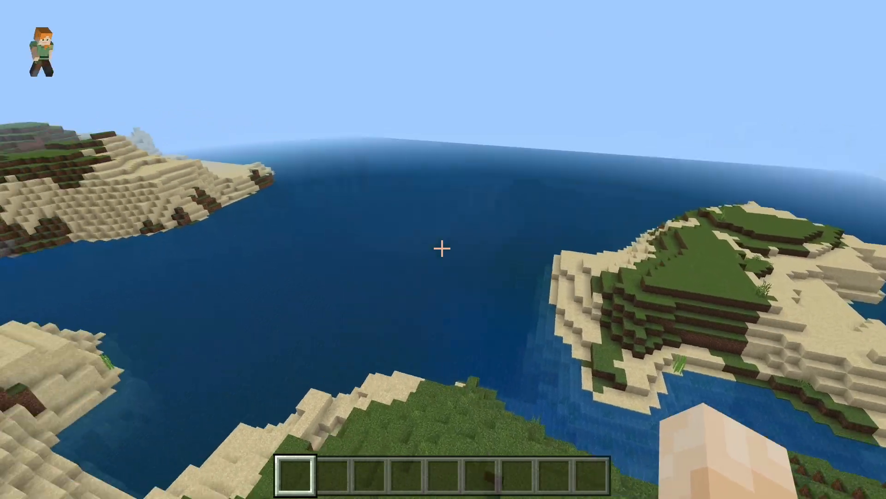
mouse_move(443, 248)
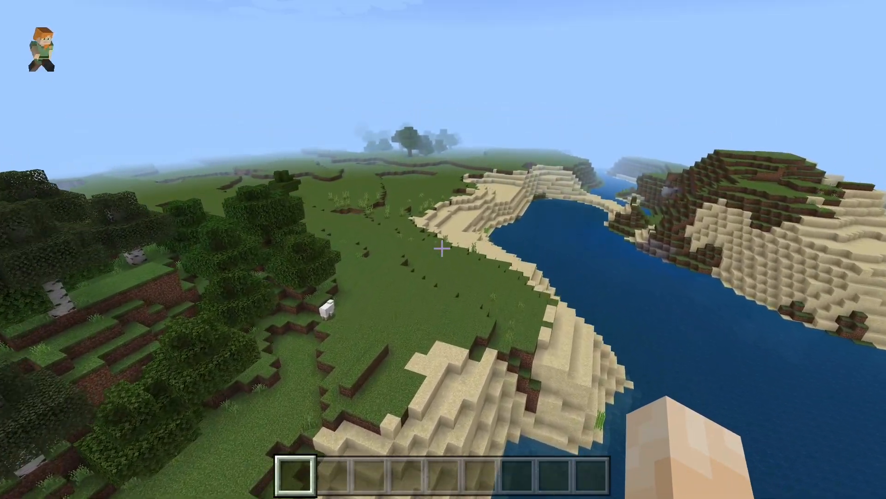